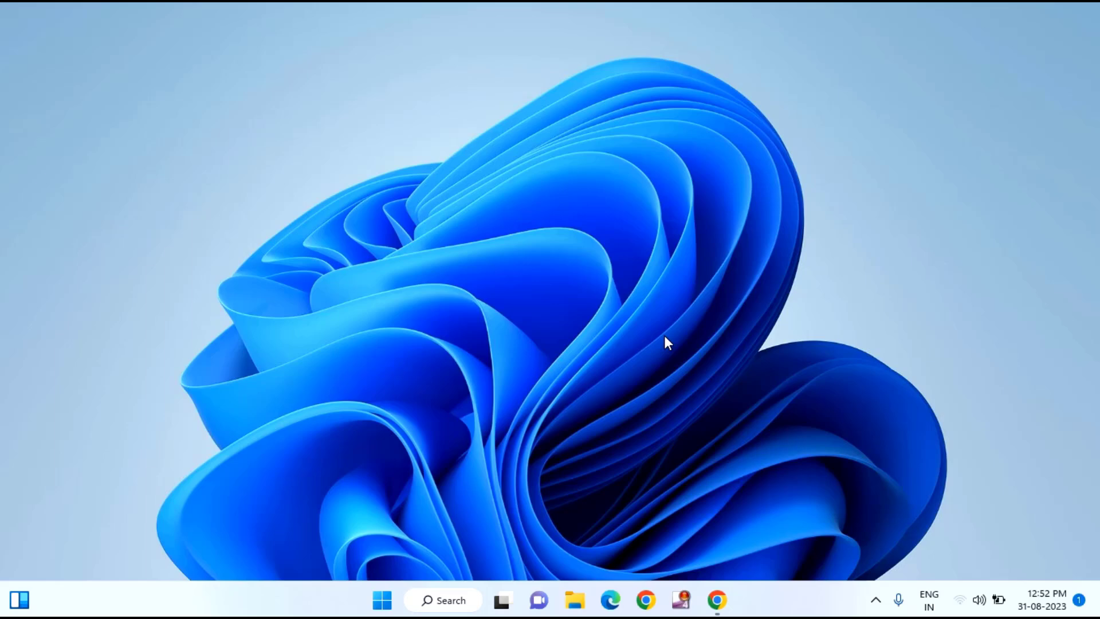
mouse_move(680, 323)
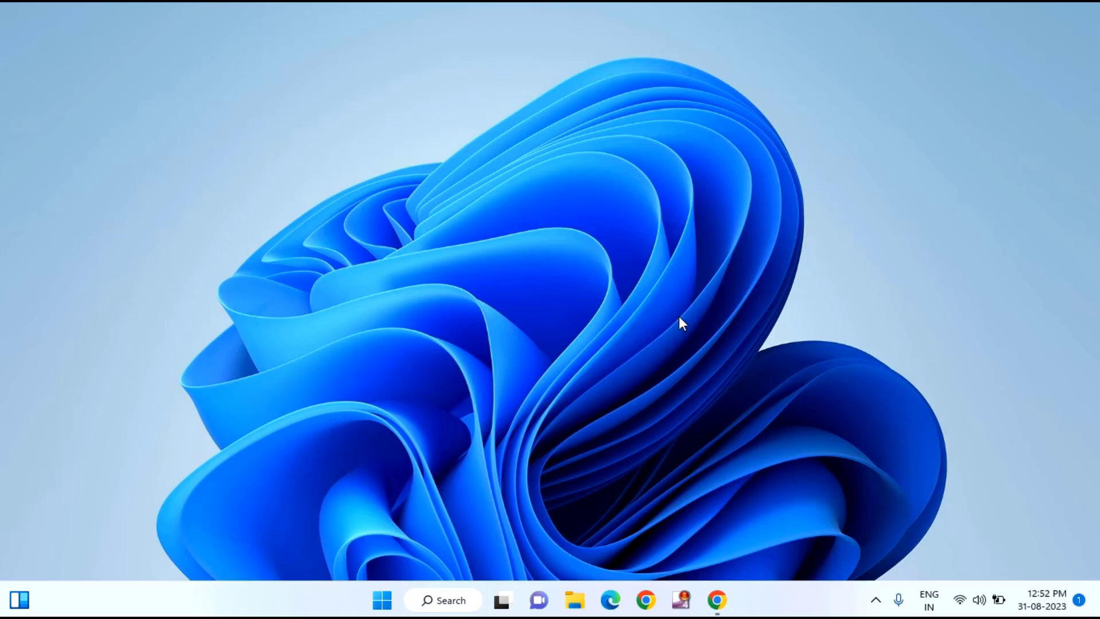
From the Roblox home page, reach the account Settings page via the gear menu.
left_click(718, 599)
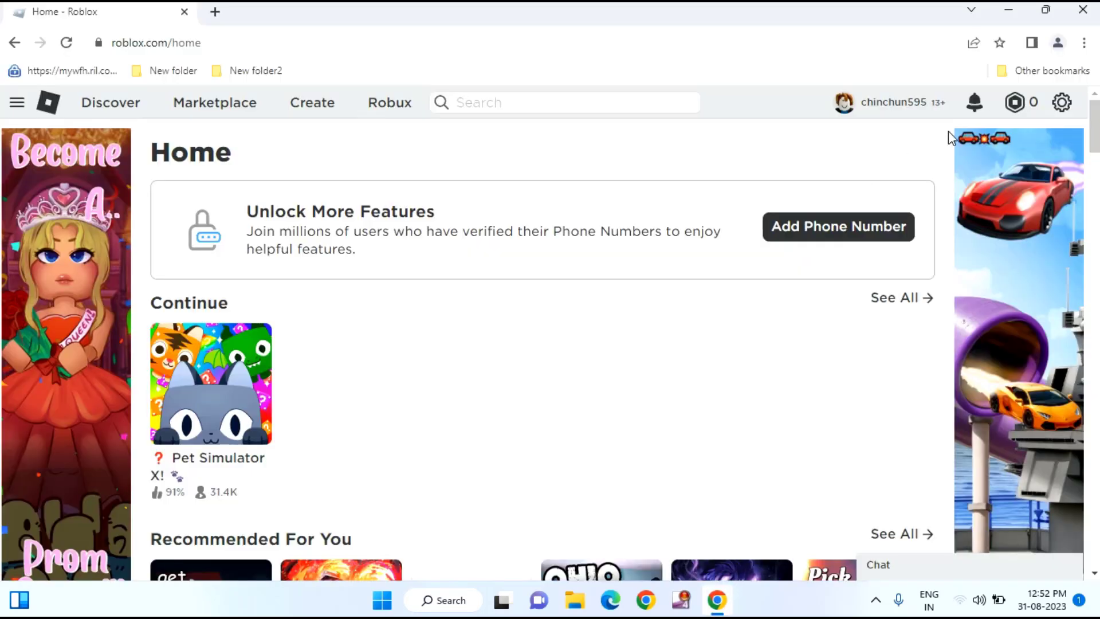
left_click(1061, 102)
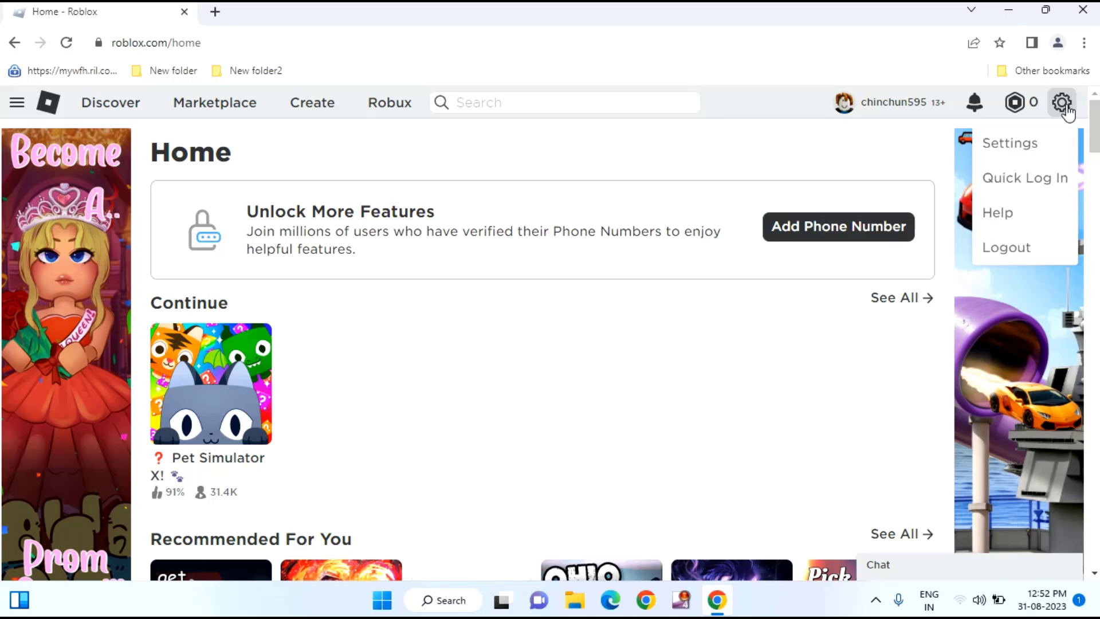
left_click(1009, 143)
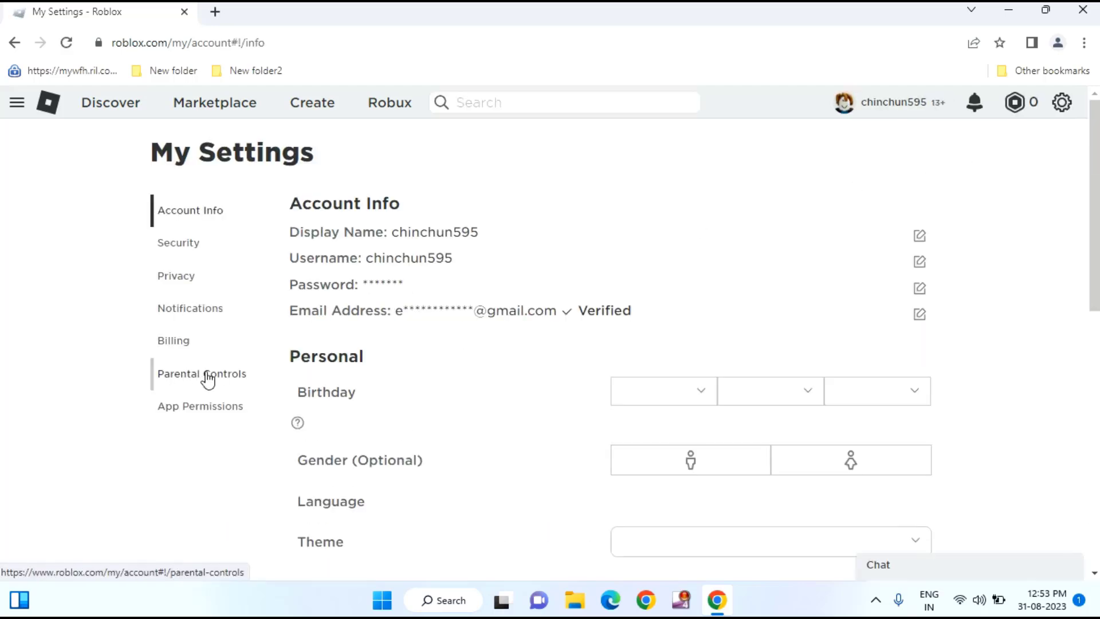
In Parental Controls, select 17+ under Allowed Experiences, triggering the Add PIN dialog.
left_click(201, 373)
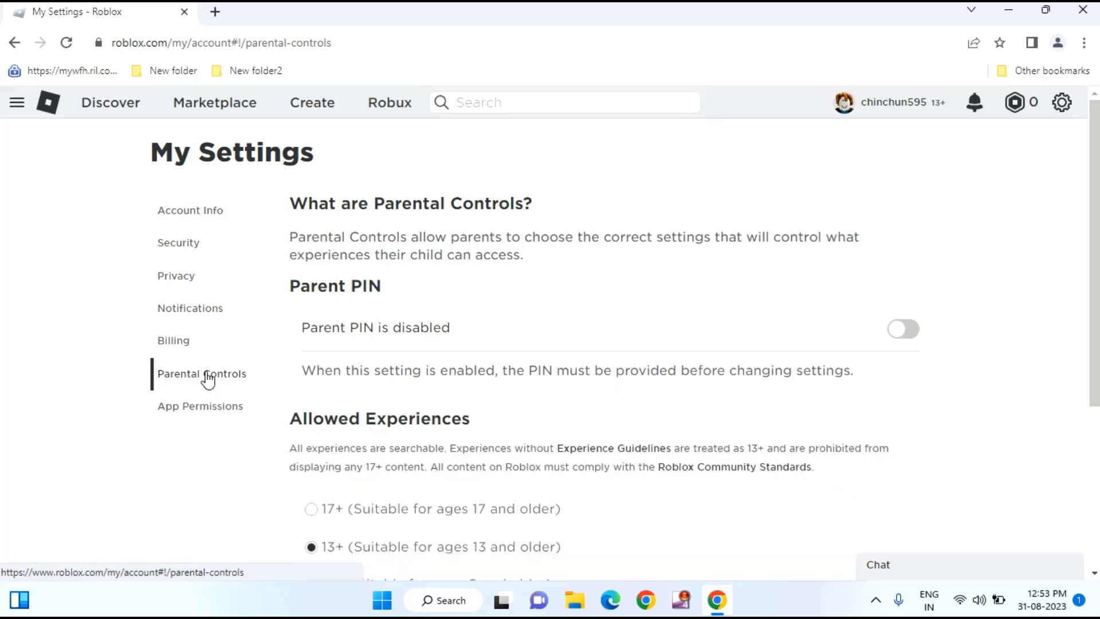
scroll("down", 3)
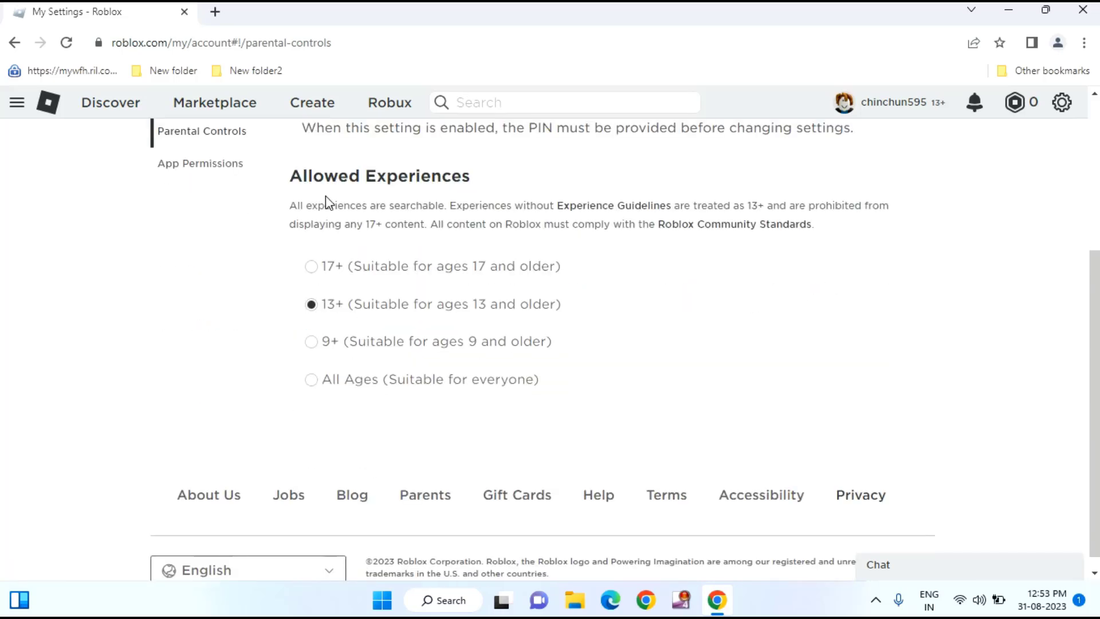
mouse_move(433, 188)
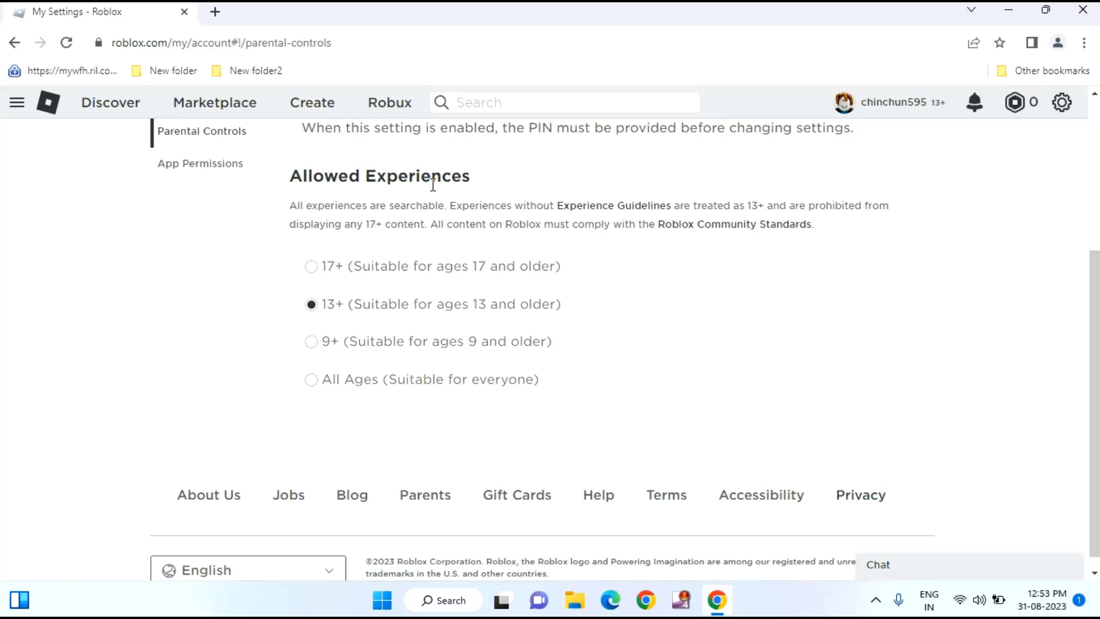
mouse_move(362, 336)
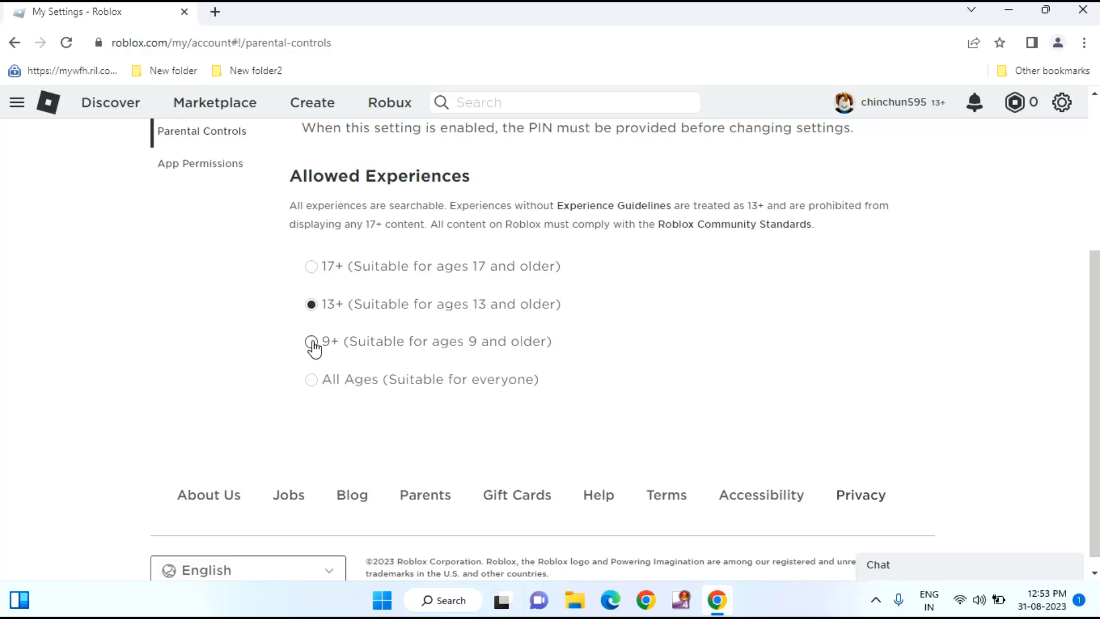
mouse_move(321, 273)
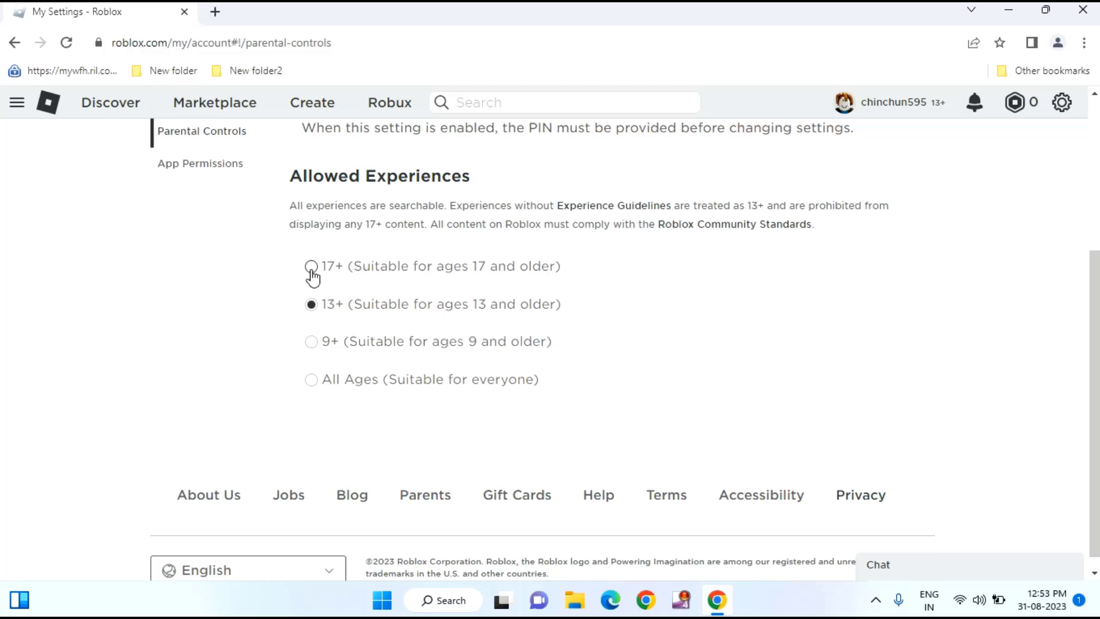
left_click(309, 265)
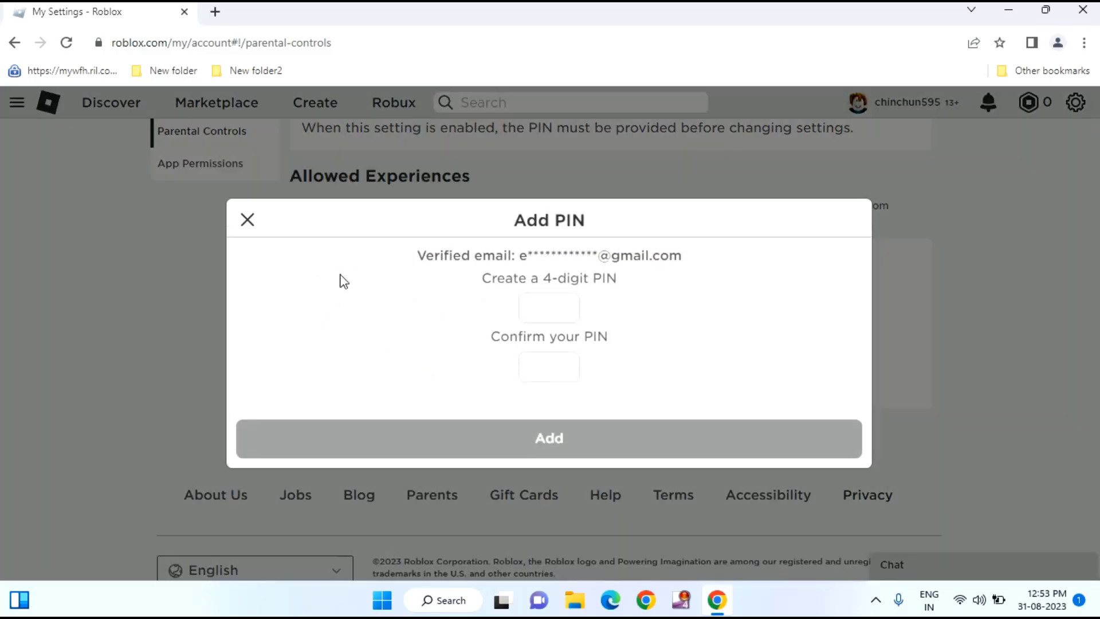
left_click(549, 307)
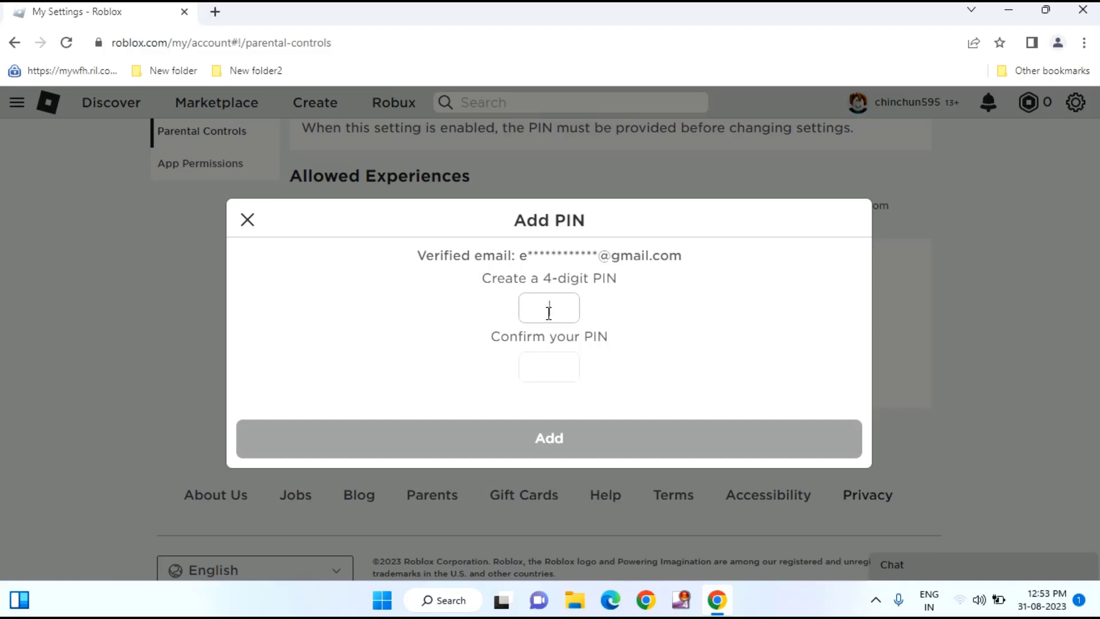
left_click(549, 307)
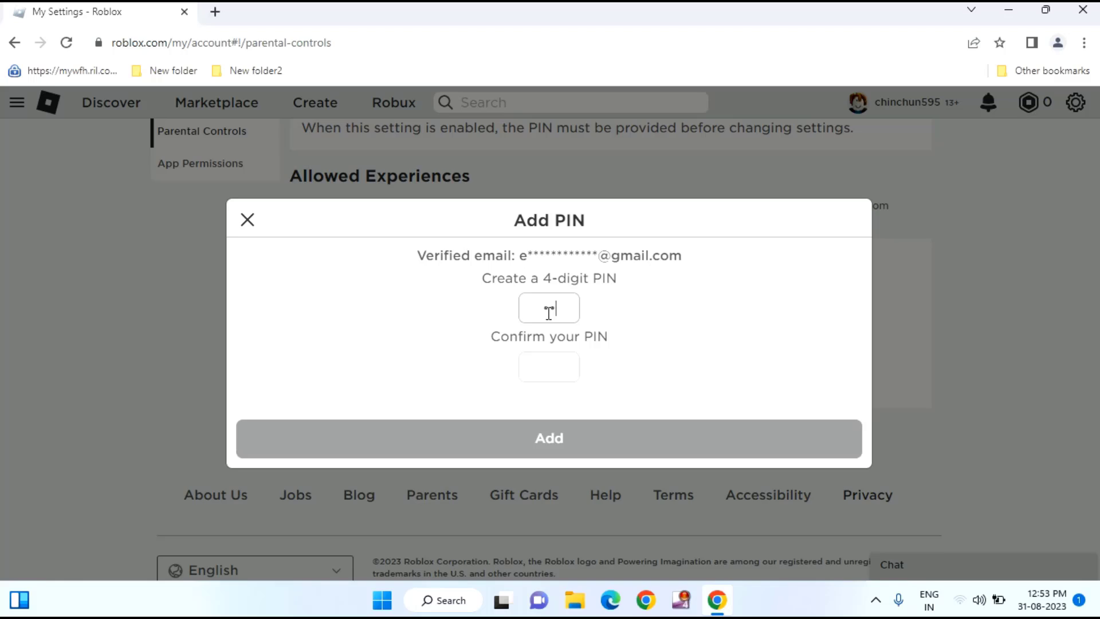
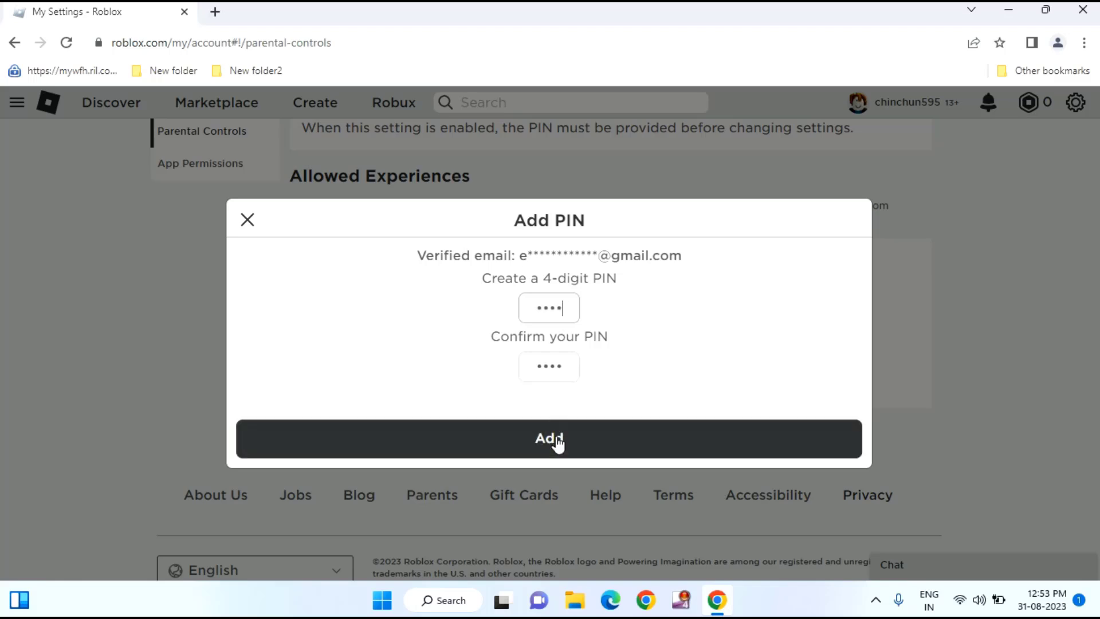
left_click(549, 438)
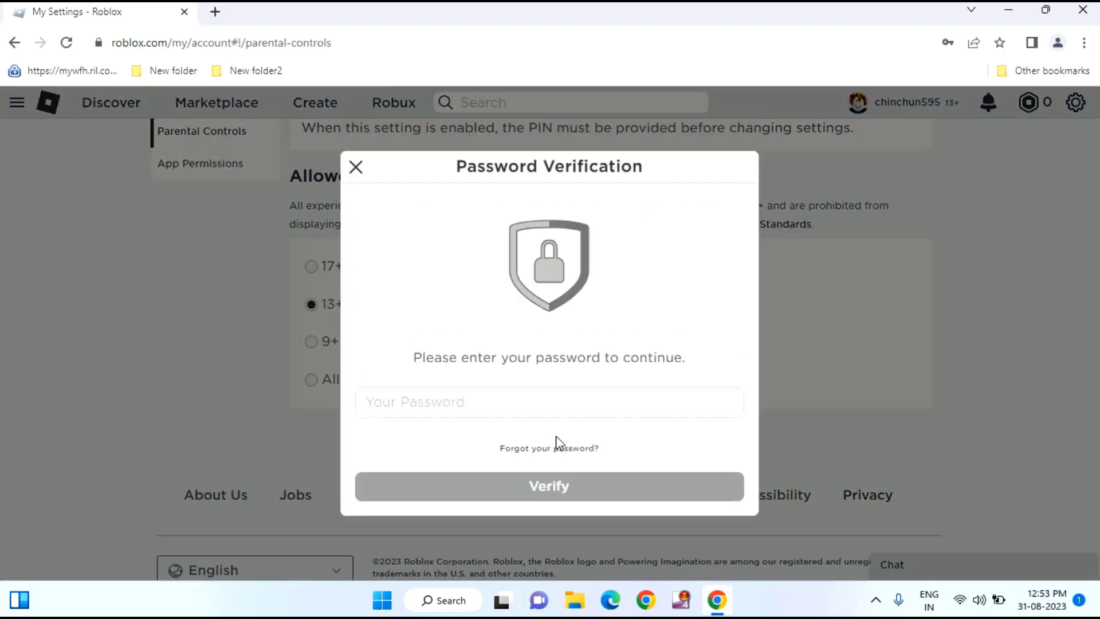
Fill the saved account password via Chrome autofill and verify it to save the PIN.
left_click(548, 402)
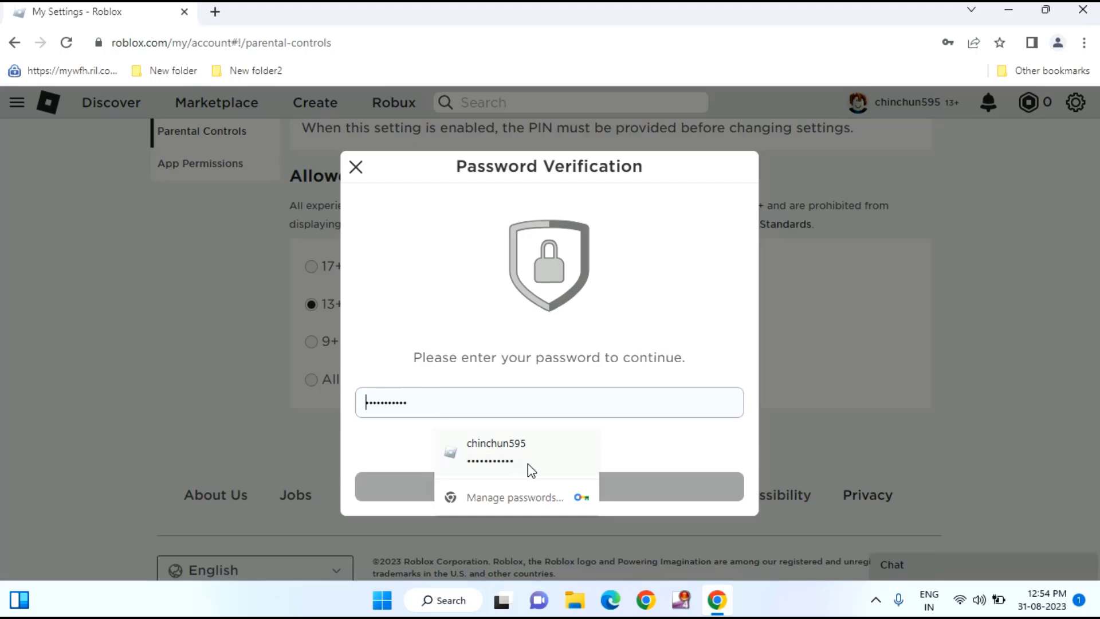
left_click(547, 486)
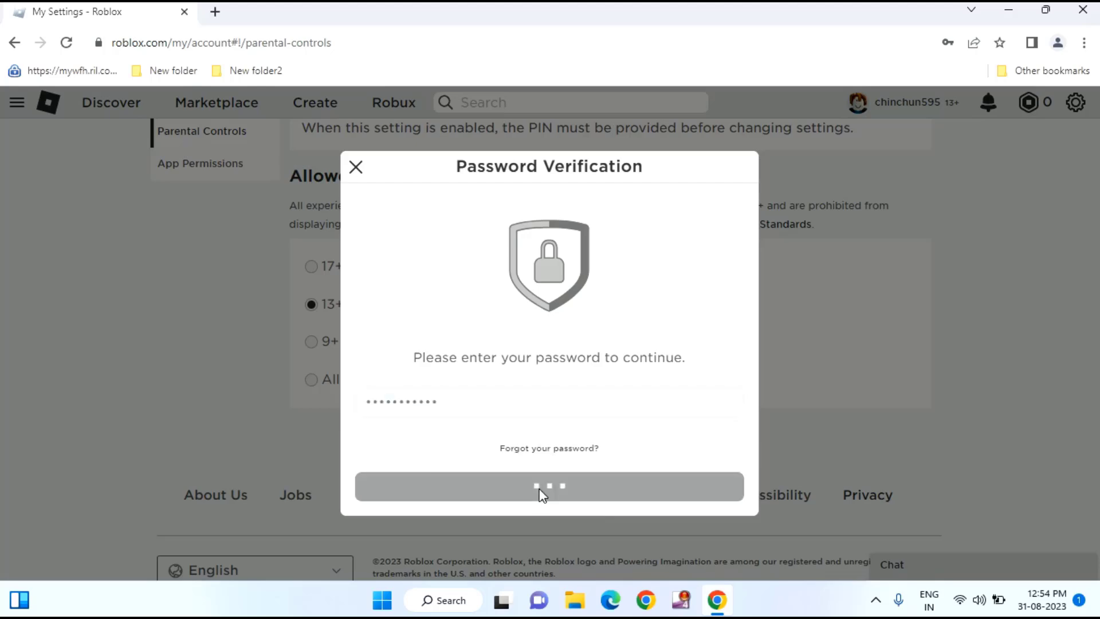
left_click(549, 486)
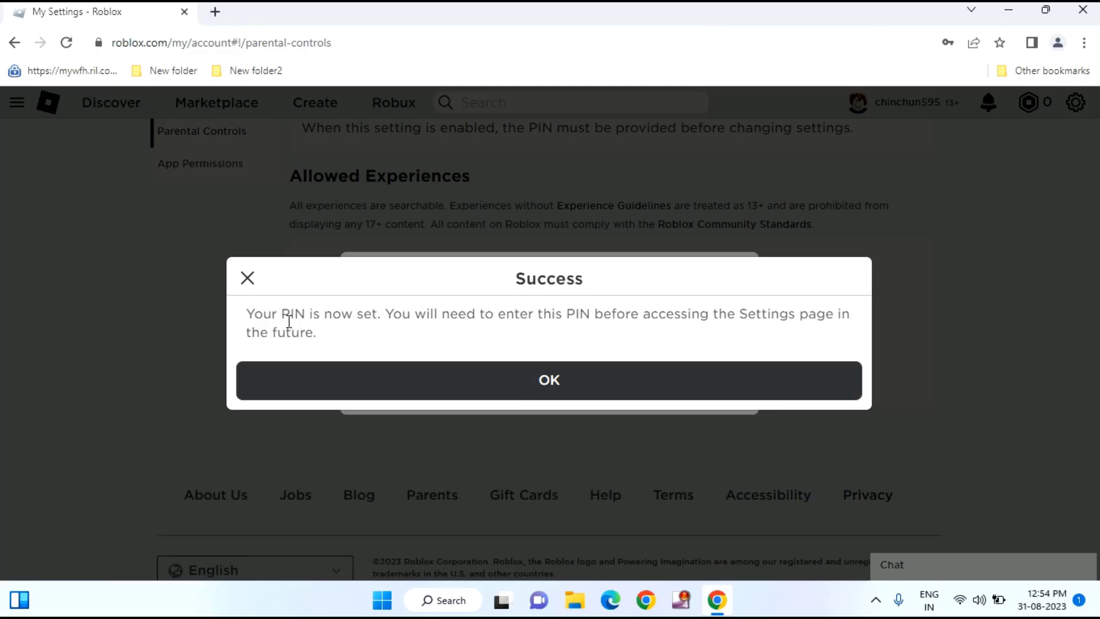
mouse_move(566, 331)
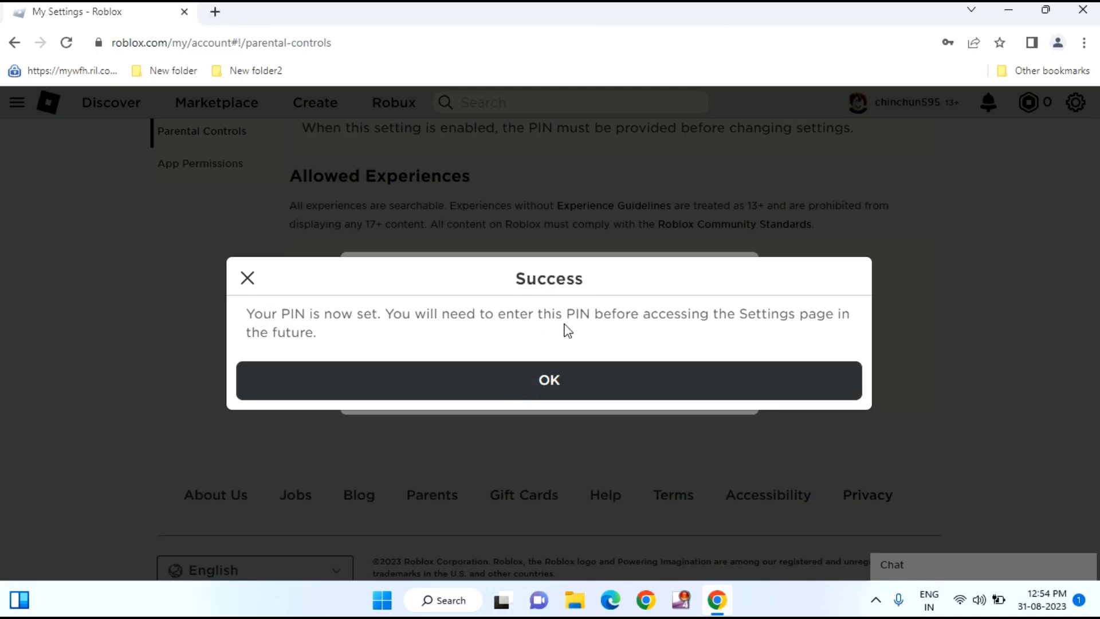
mouse_move(839, 330)
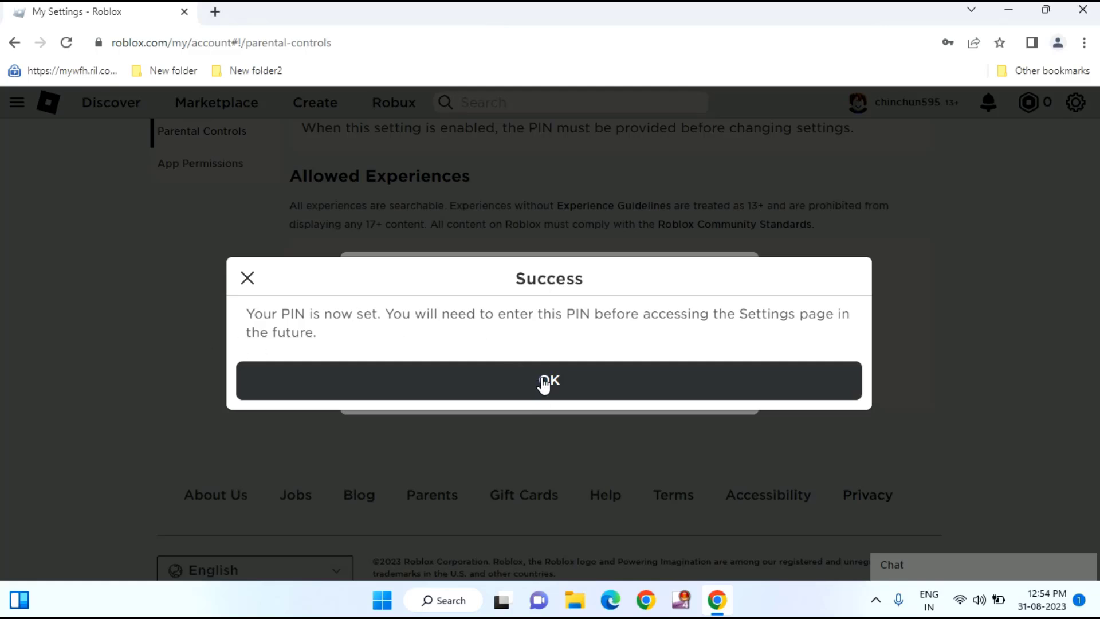
Acknowledge the Success dialog confirming the parent PIN is set.
left_click(548, 381)
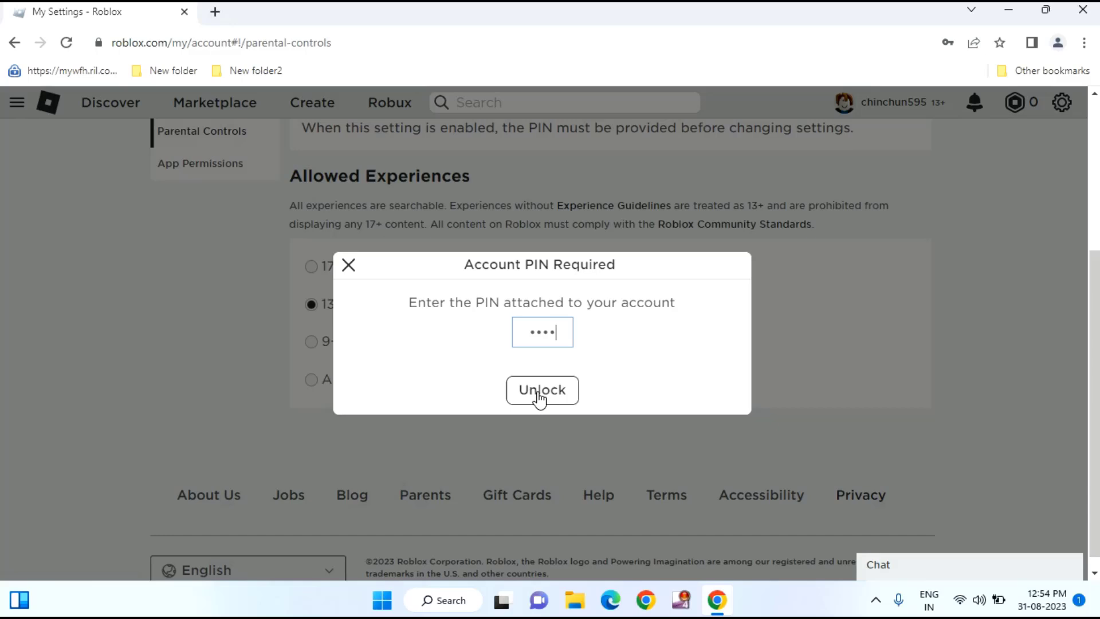
Unlock settings with the entered PIN, revealing the 17+ age verification notice.
left_click(542, 390)
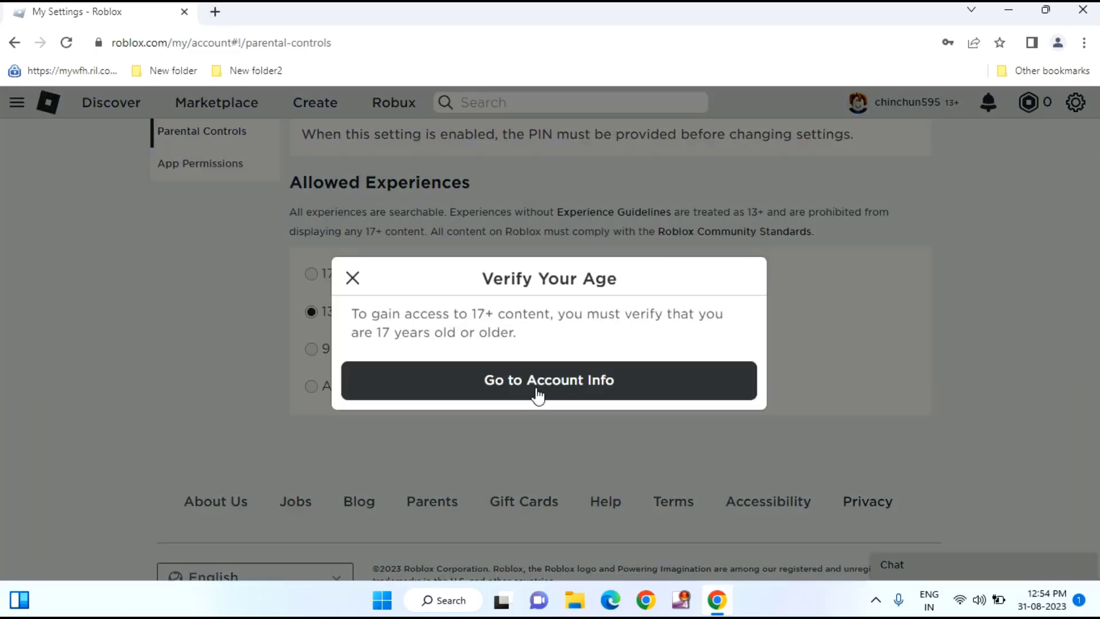
Go to Account Info from the Verify Your Age dialog and view the birthday fields.
left_click(547, 380)
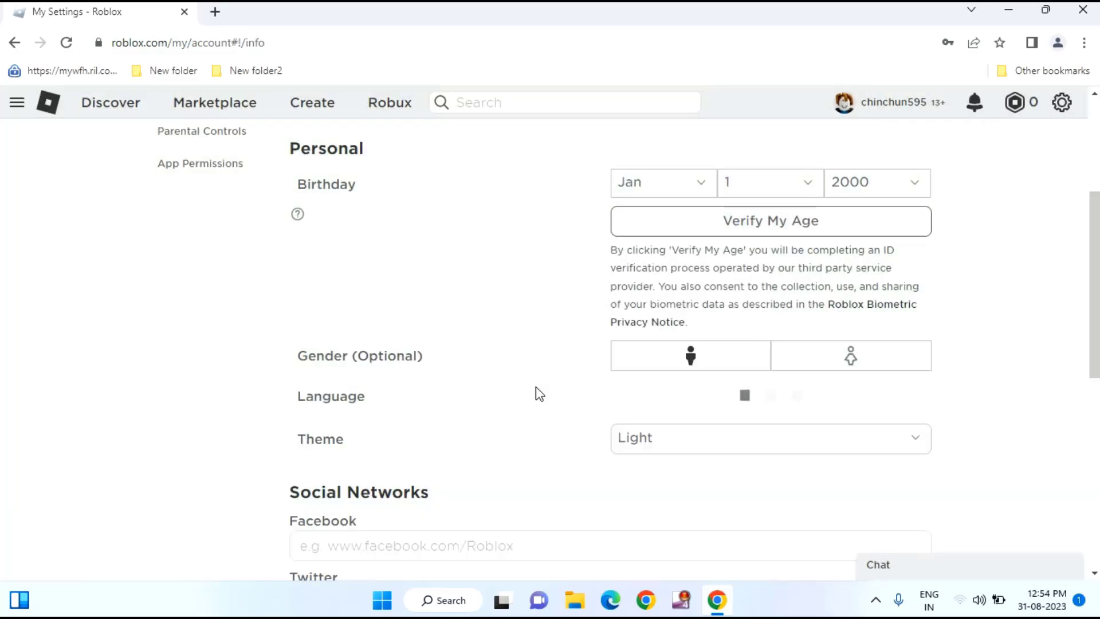
scroll("up", 3)
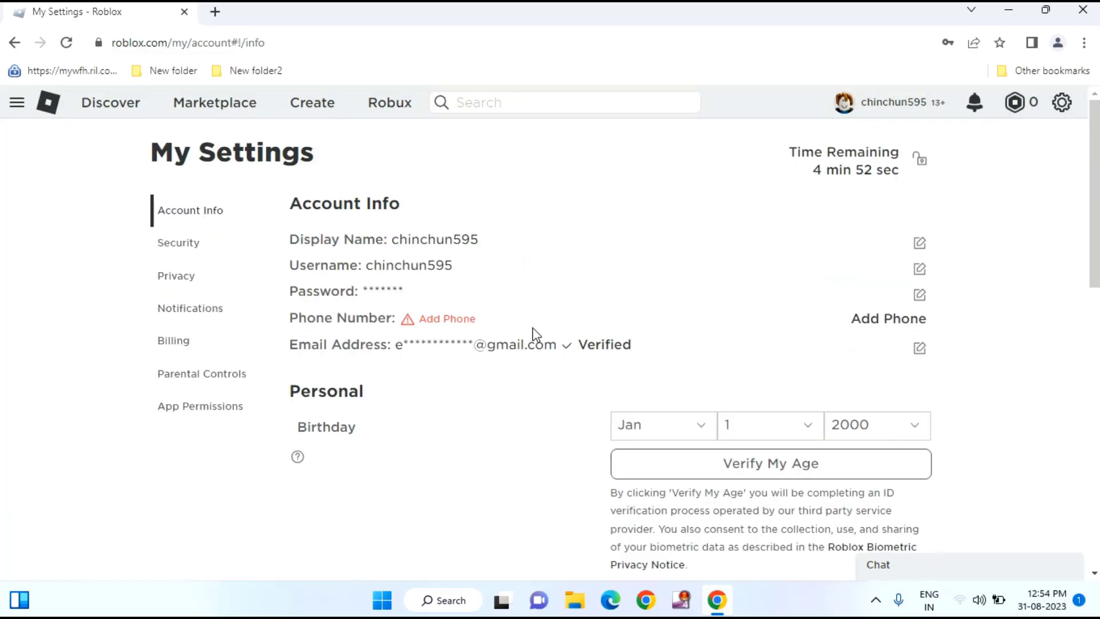